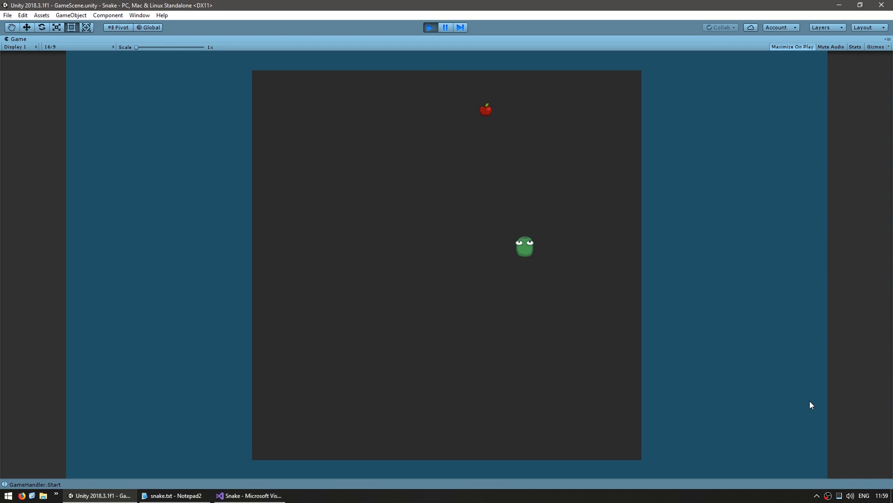
Switch from the running Unity game to the Snake script in Visual Studio.
click(249, 494)
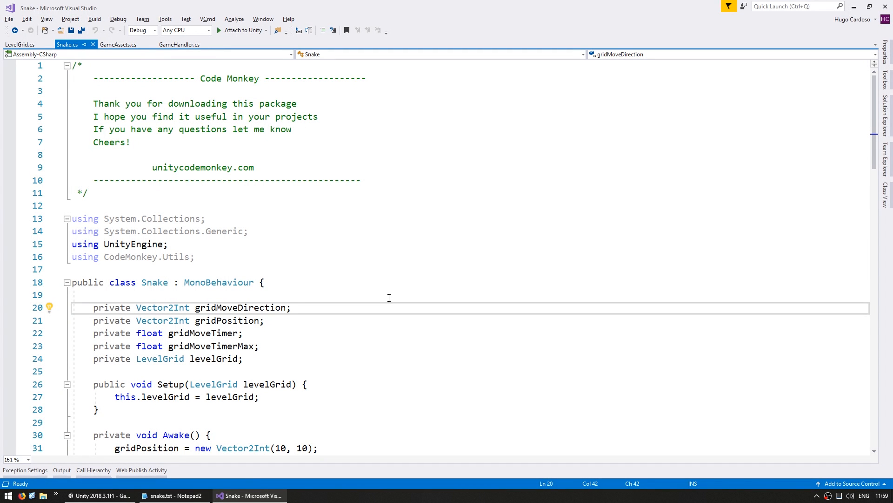
Declare 'private int snakeBodySize;' and 'private List<Vector2Int> snakeMovePositionList;' below levelGrid.
text(private int)
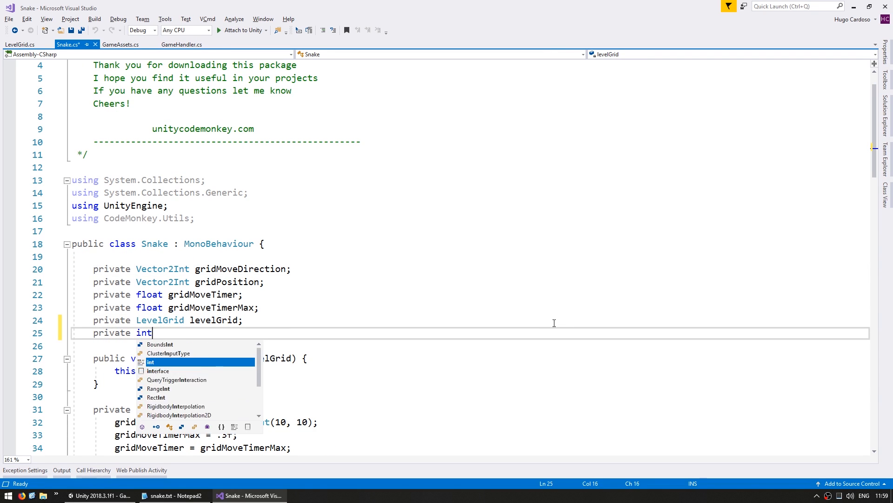
text(snakeBodySi)
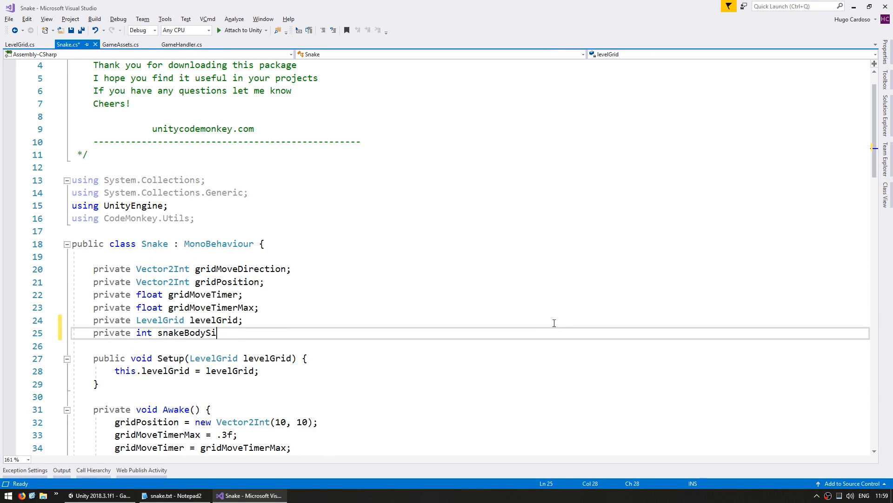
text(ze;)
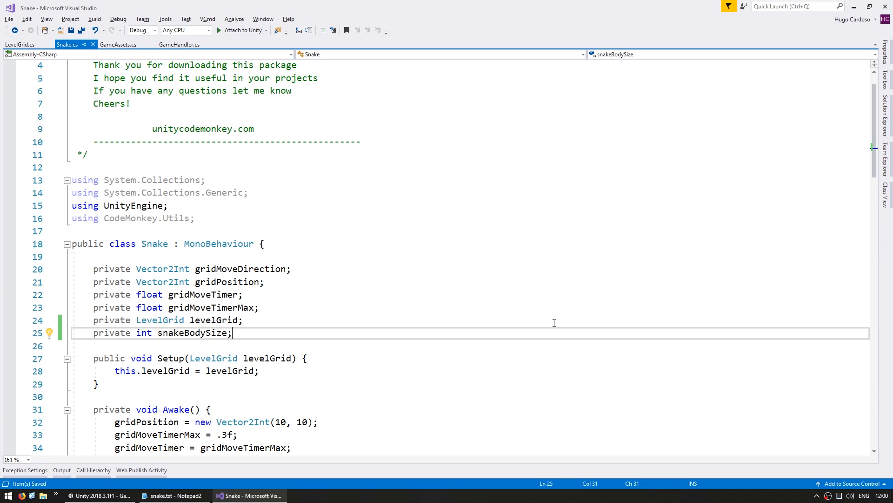
text(private List<)
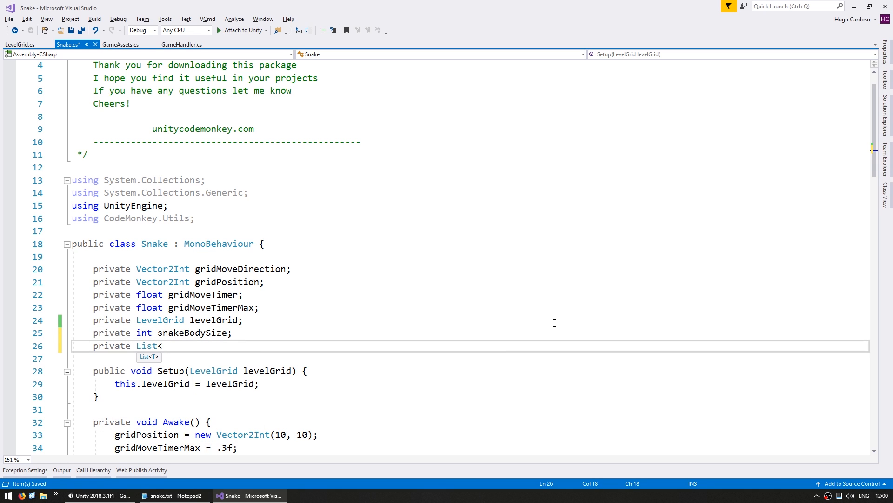
text(Vector2Int>)
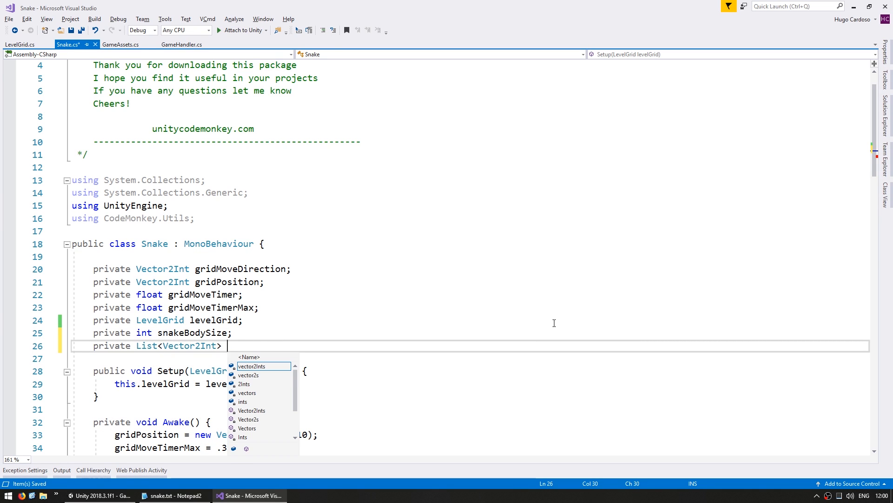
text(snakeMovePositionList;)
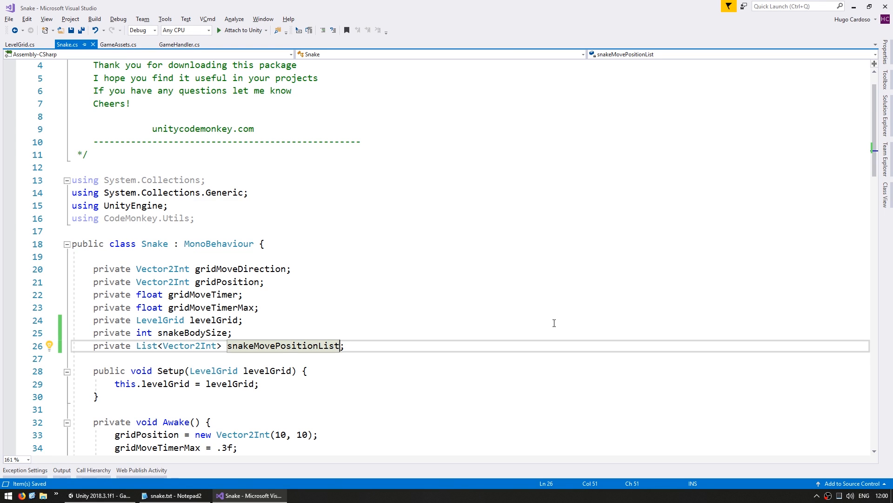
scroll(down, 3)
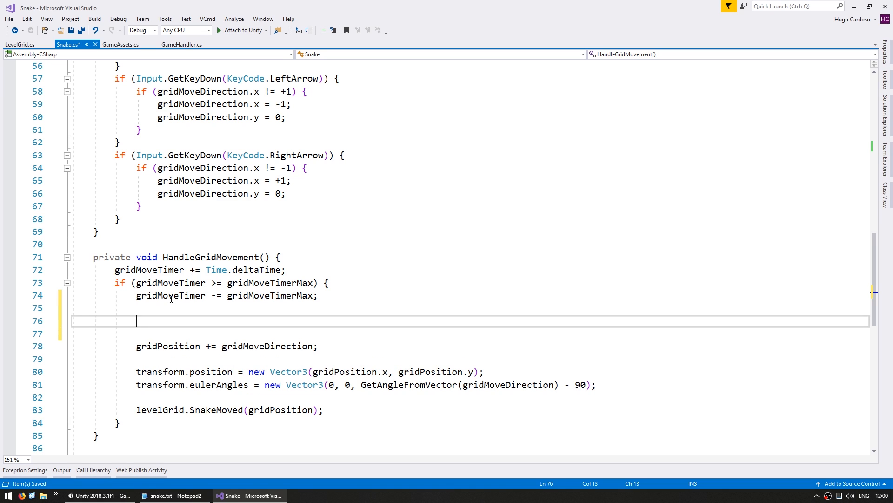
Insert the current gridPosition at index 0 of snakeMovePositionList.
text(snakeMovePositionList.Insert(0)
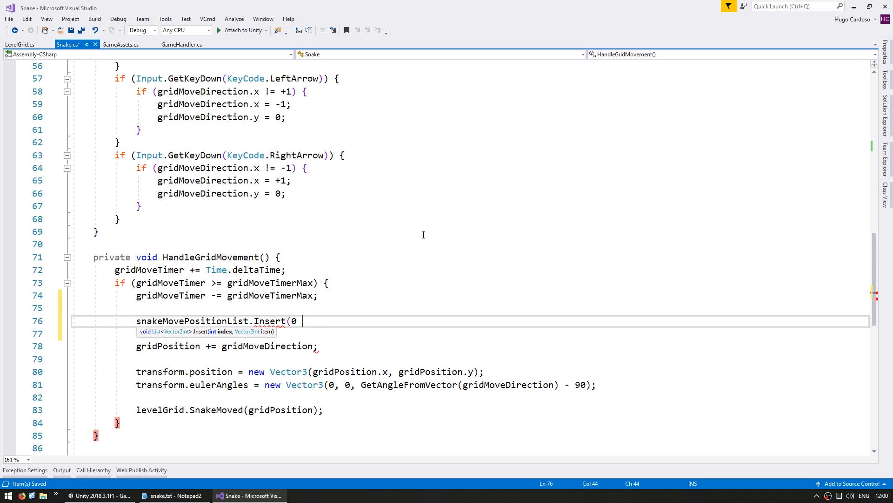
text(, grid)
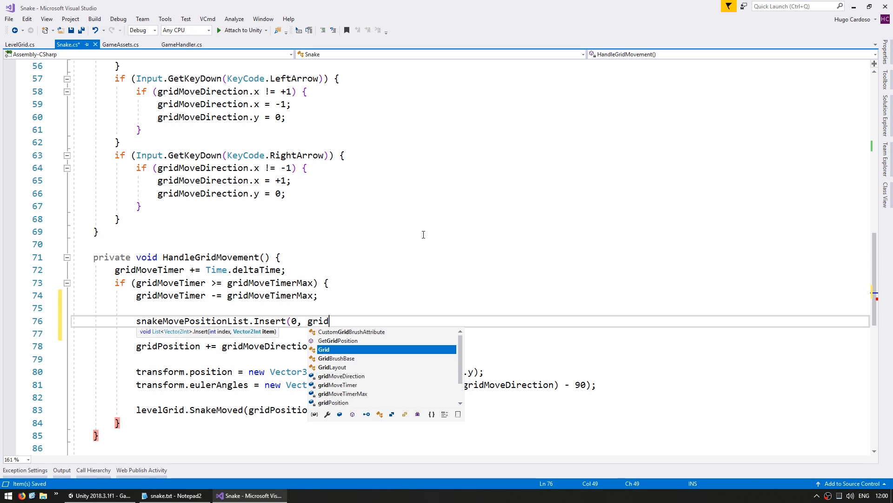
text(Position);)
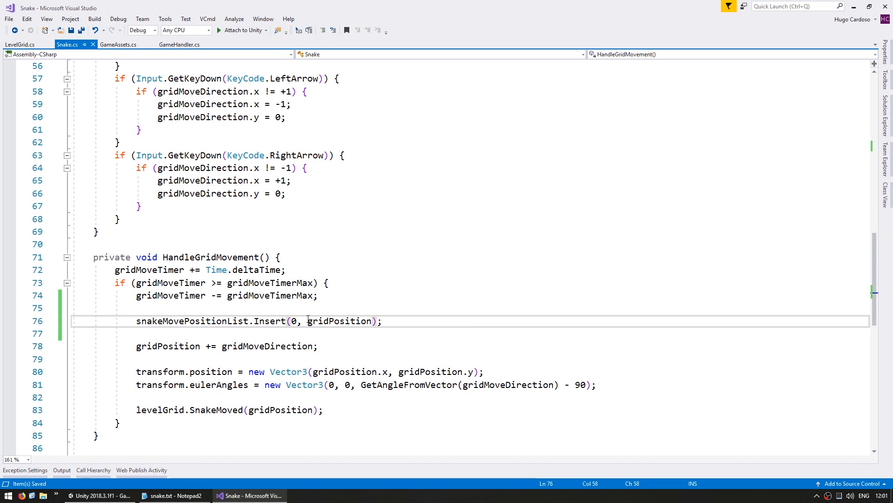
Remove the last list entry when Count reaches snakeBodySize + 1.
double_click(193, 320)
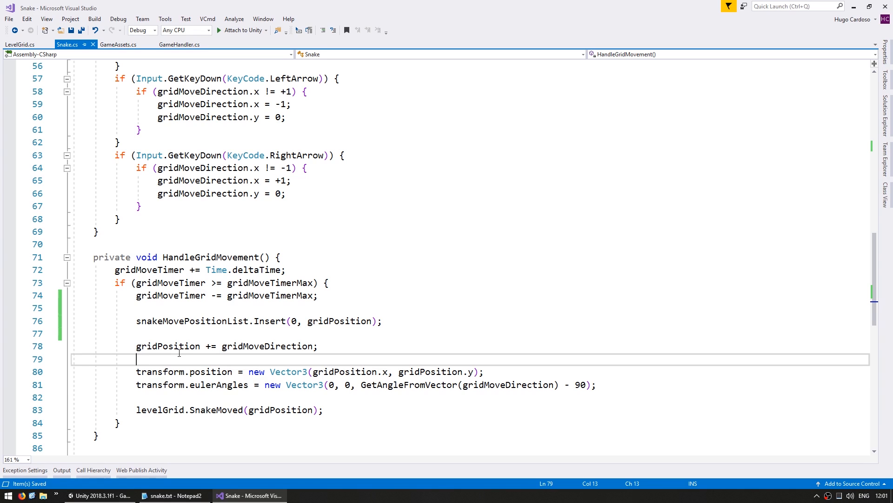
text(if)
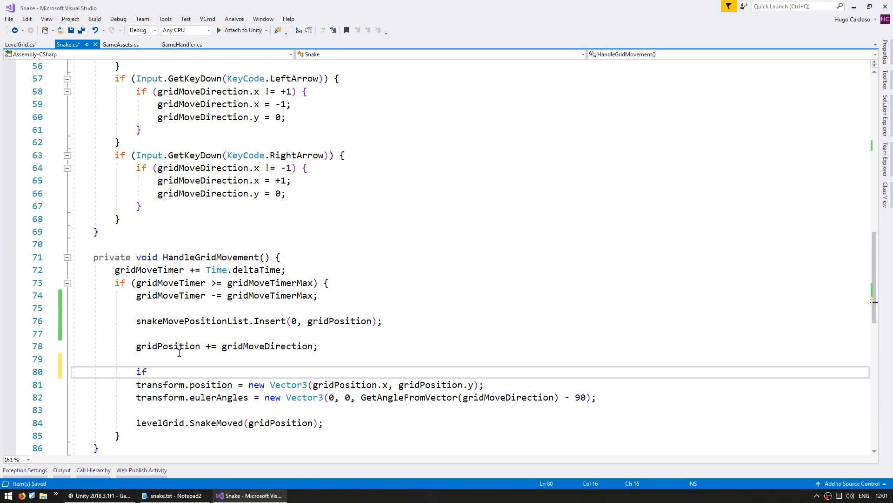
text((snakeMovePositionList.Count >= snakeBodySize + 1) {)
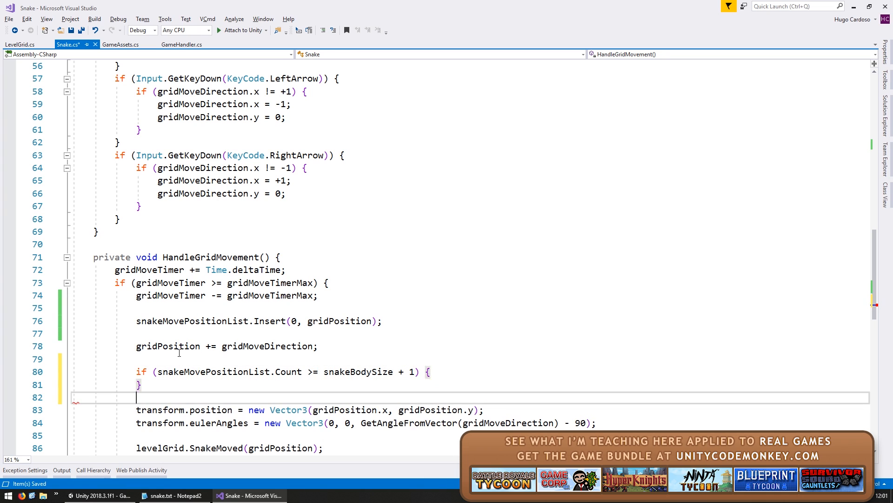
text(snakeMovePositionList.RemoveAt(snakeMovePositionList.Count - 1);)
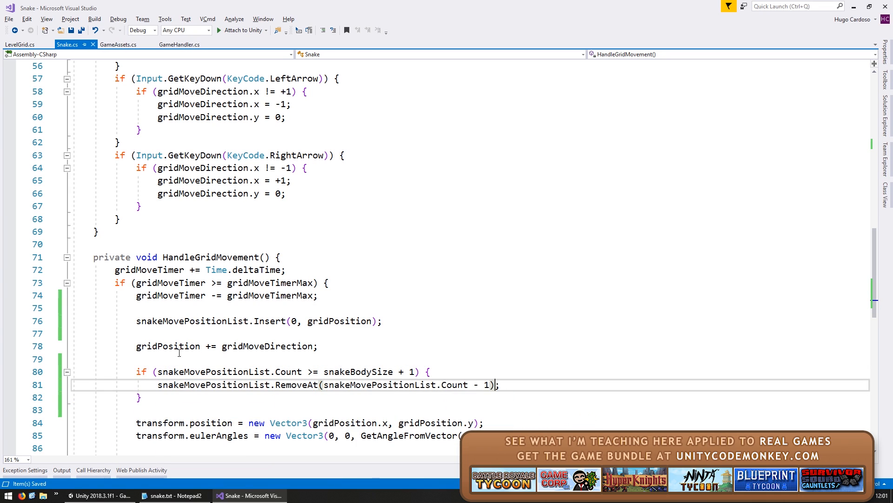
mouse_move(210, 371)
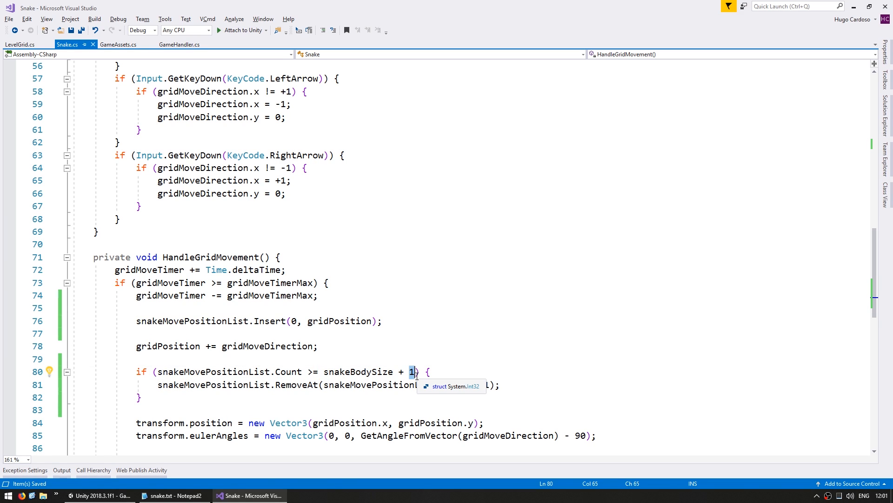
text(snakeMovePositionList.Count - 1)
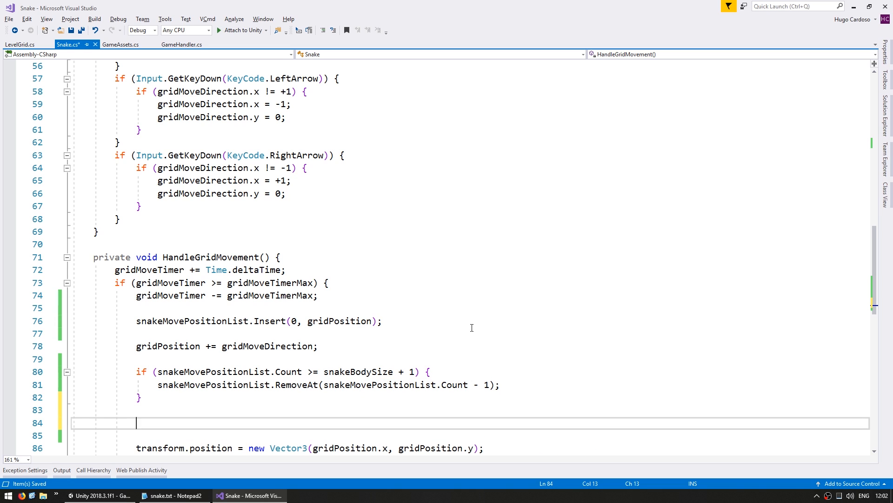
Loop over positions, creating half-size white World_Sprites destroyed after gridMoveTimerMax via FunctionTimer.
text(for)
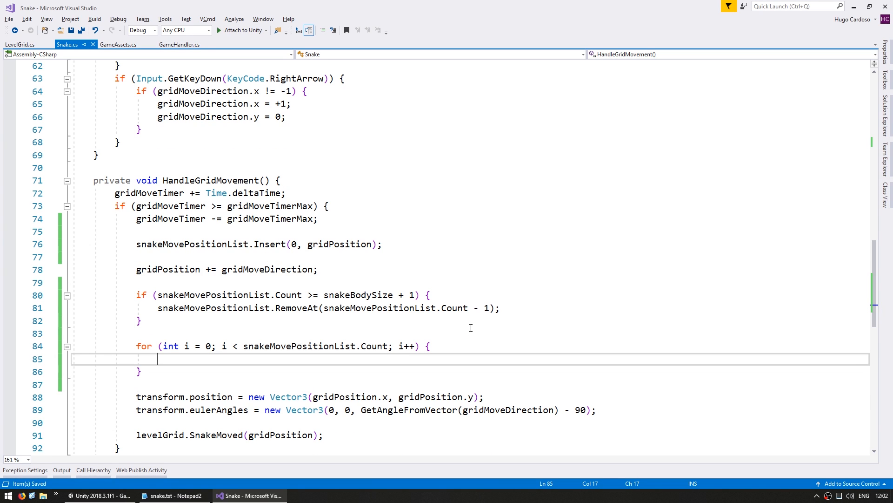
text(World_Sprite.Create();)
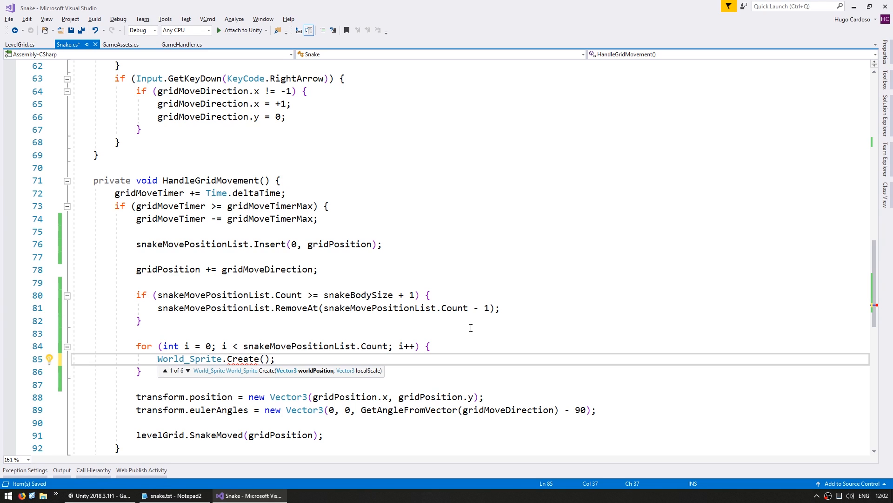
text(new)
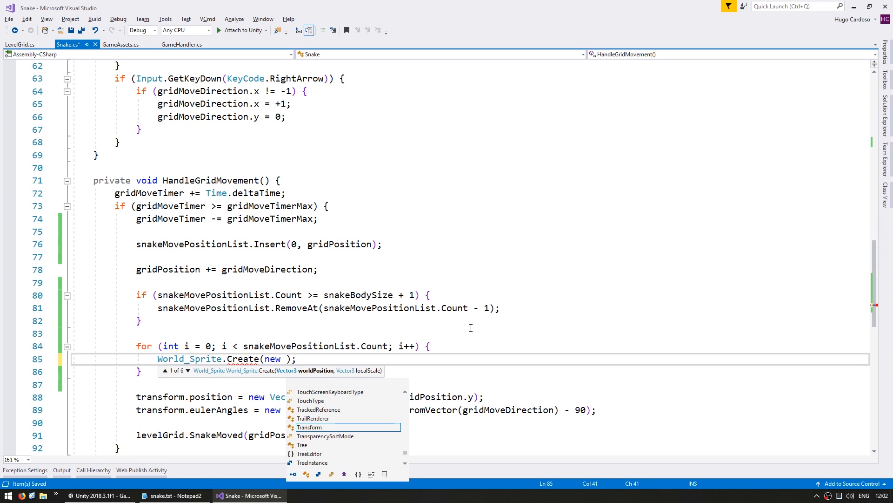
text(Ve)
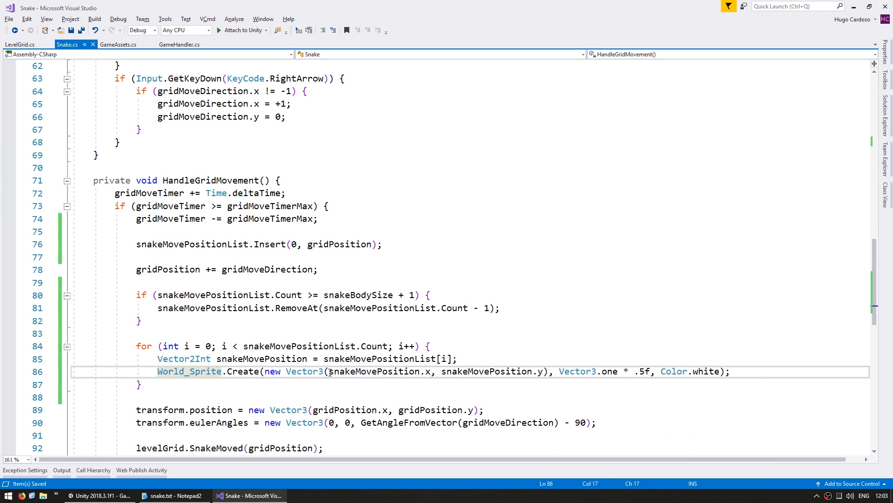
text(FunctionTimer.)
text(World_Sprite worldSprite = )
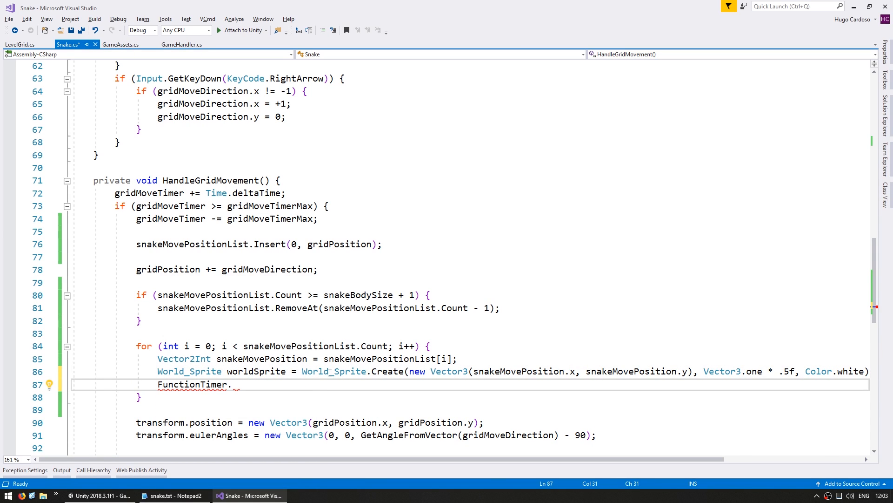
text(Create(worldSprite.DestroySelf, gridMoveTimerMax);)
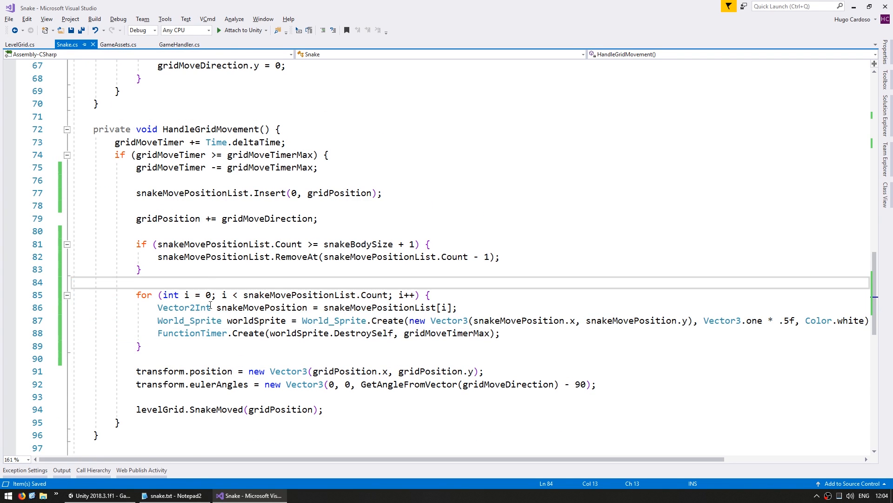
double_click(275, 294)
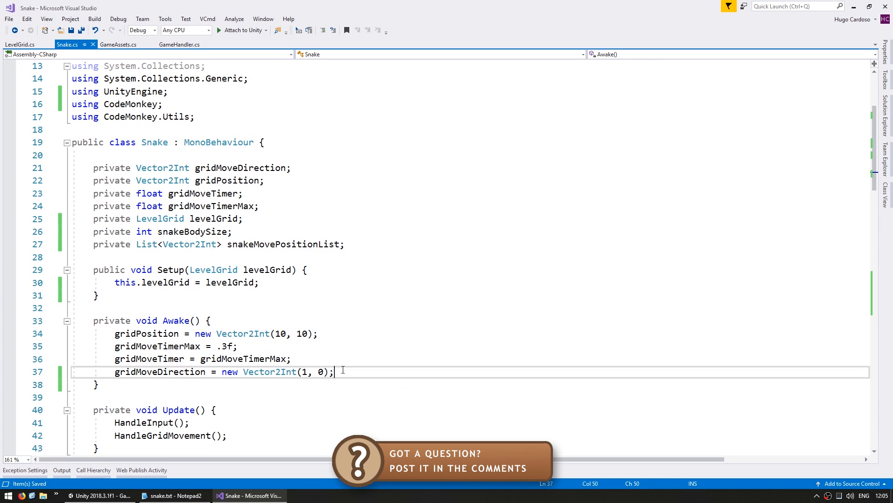
In Awake, set snakeBodySize = 1 and snakeMovePositionList = new List<Vector2Int>().
text(snakeBodySize = 1;)
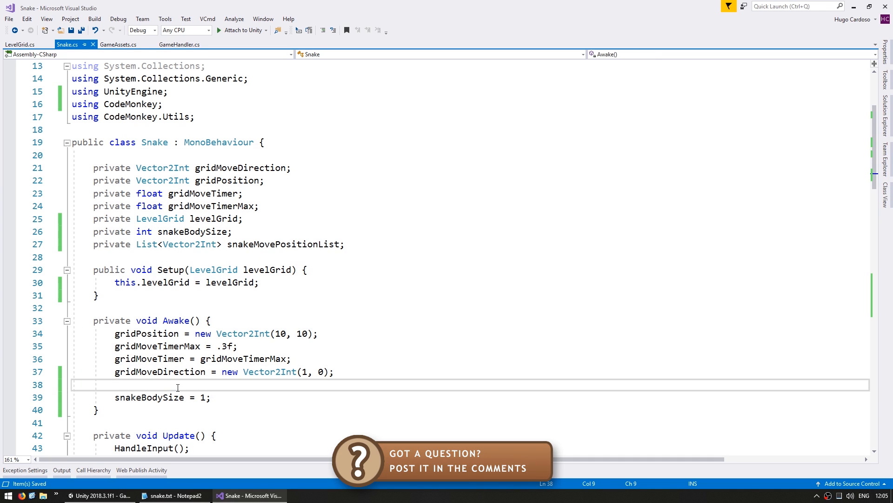
text(snakeMovePositionList = new List<Vector2Int>)
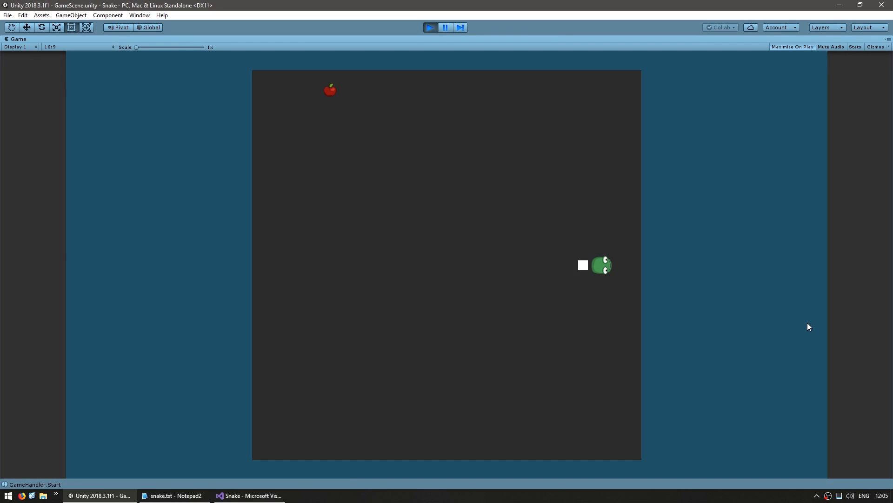
Steer the snake left and up to watch its white body-square trail.
key(Left)
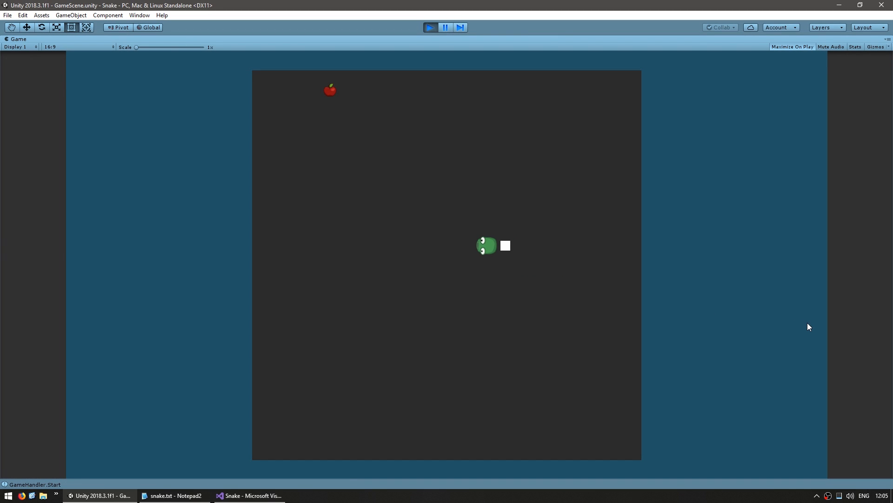
key(up)
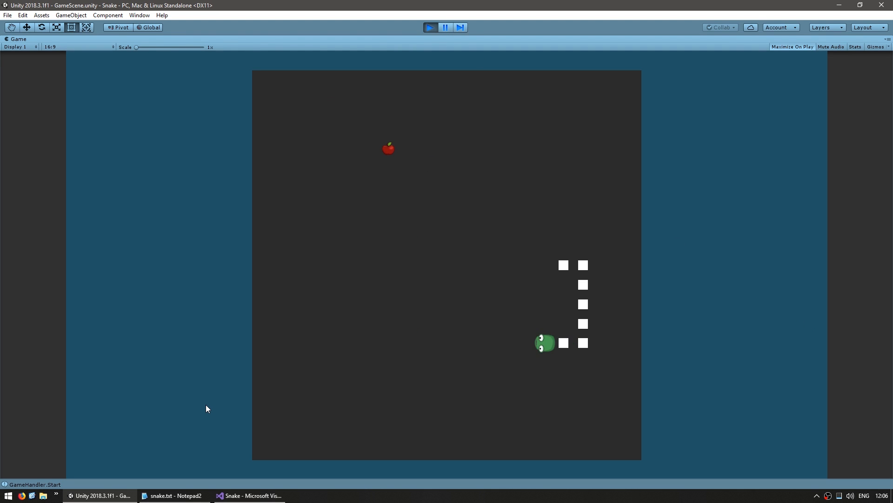
key(Left)
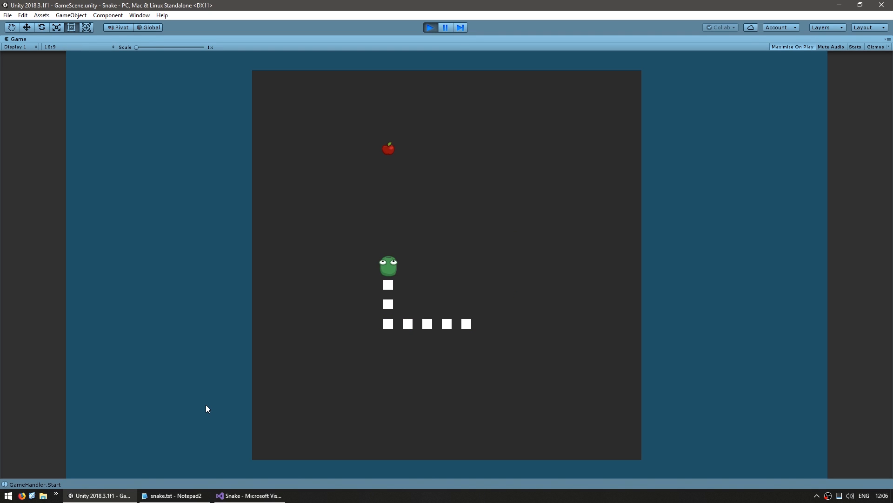
click(249, 495)
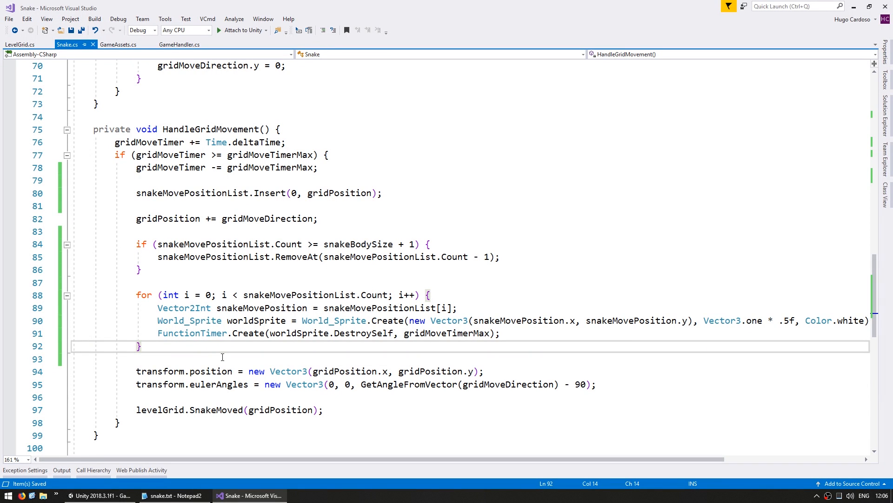
double_click(156, 409)
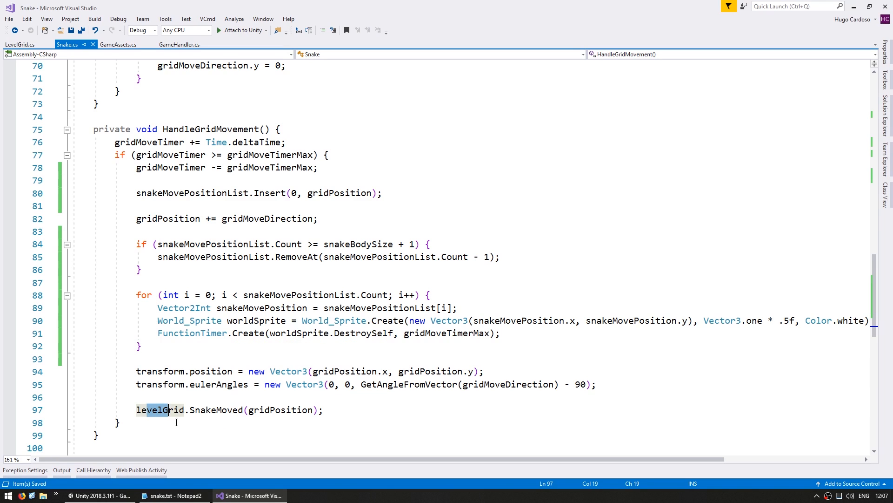
double_click(216, 409)
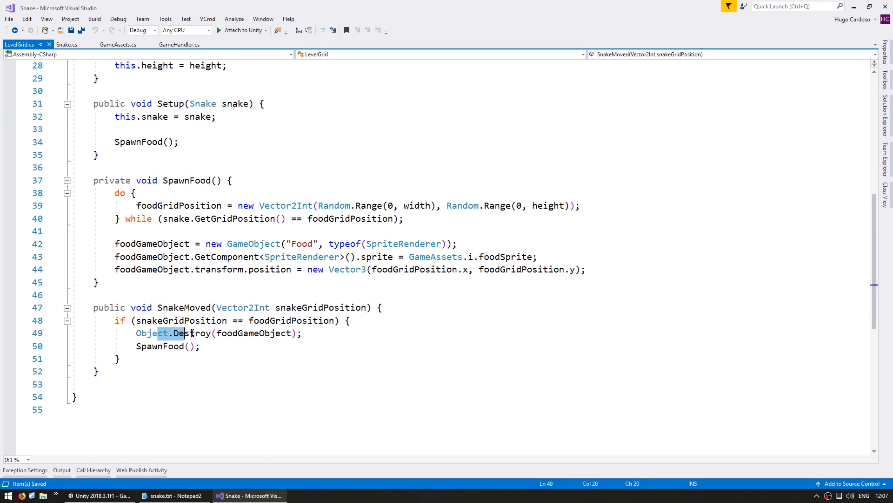
click(67, 43)
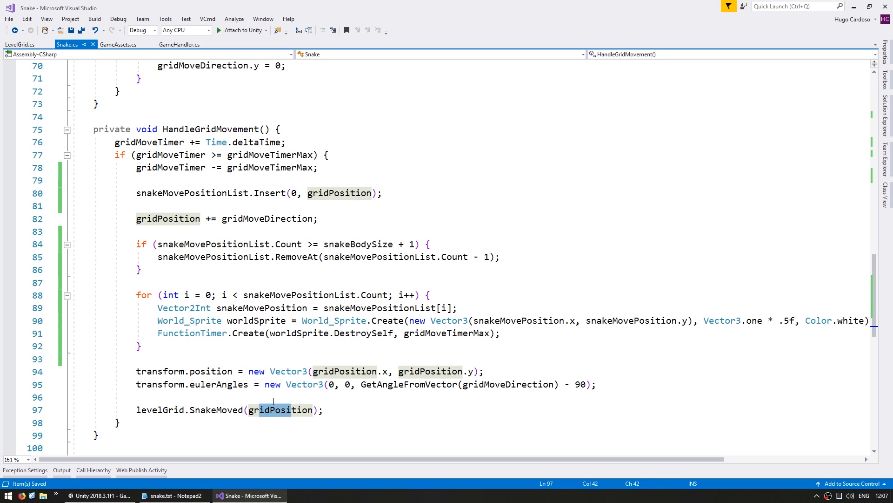
click(20, 44)
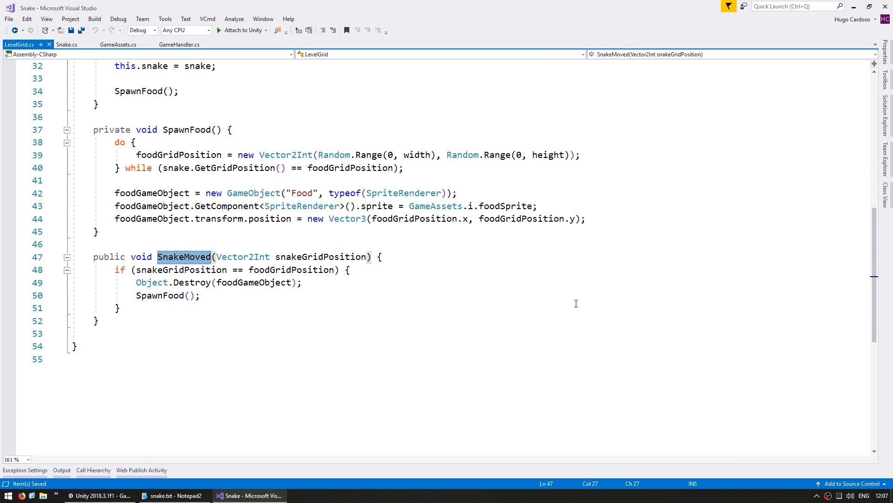
Rename SnakeMoved to TrySnakeEatFood, applying the change to both references.
text(Sn)
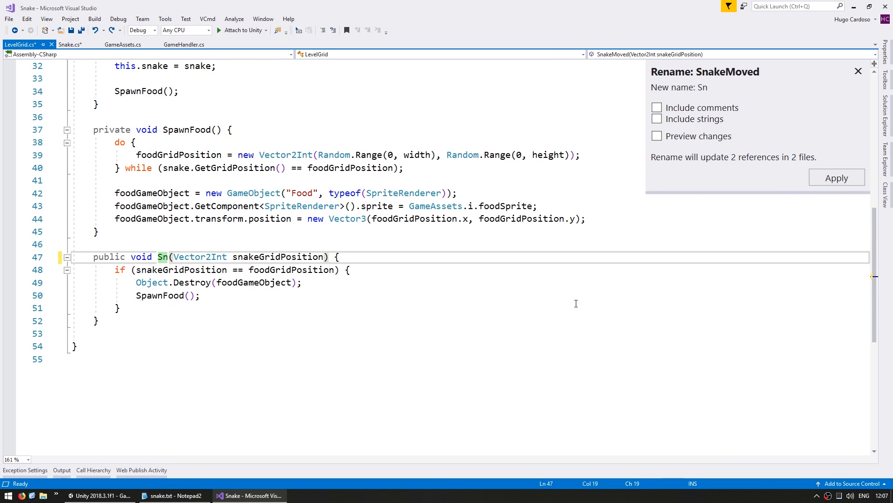
text(TrySnakeEat)
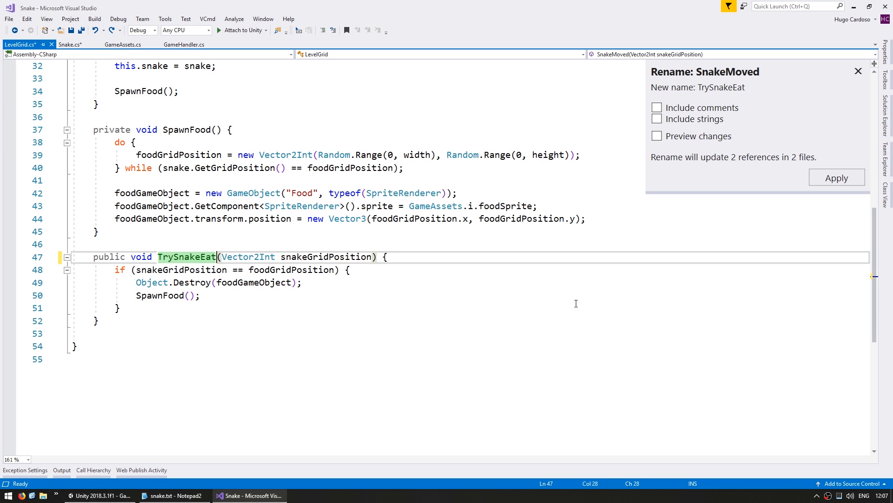
text(Food)
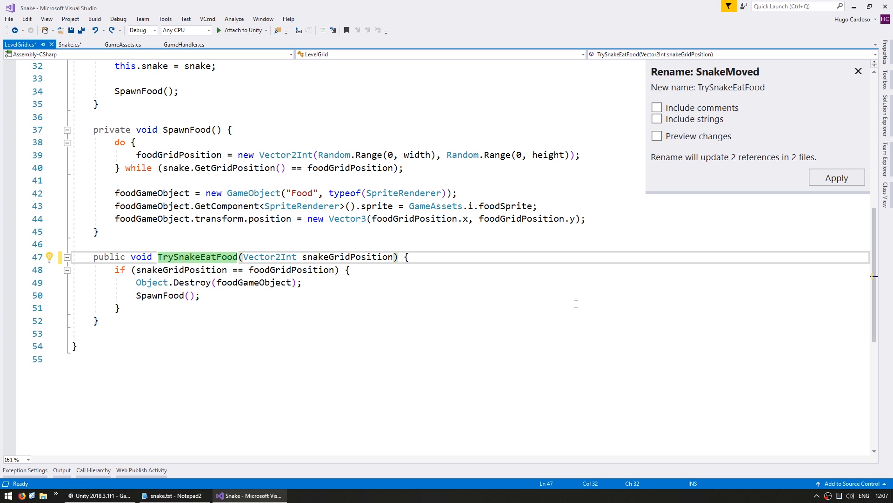
click(836, 177)
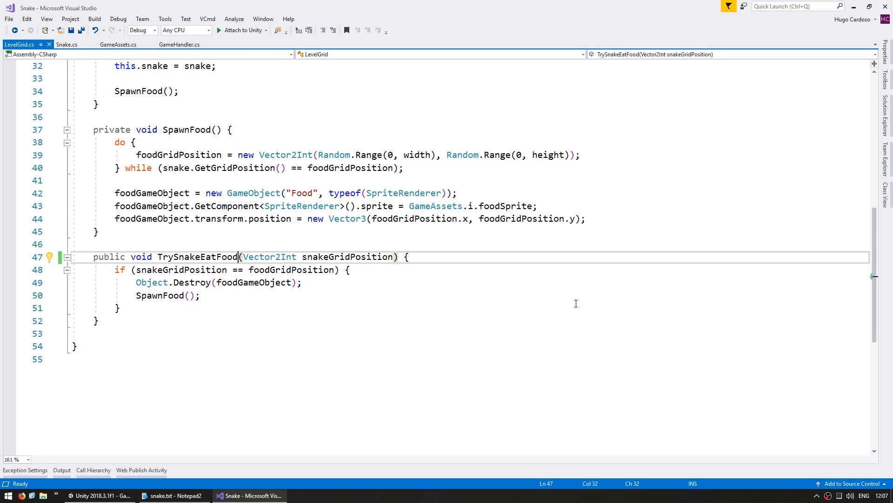
click(66, 45)
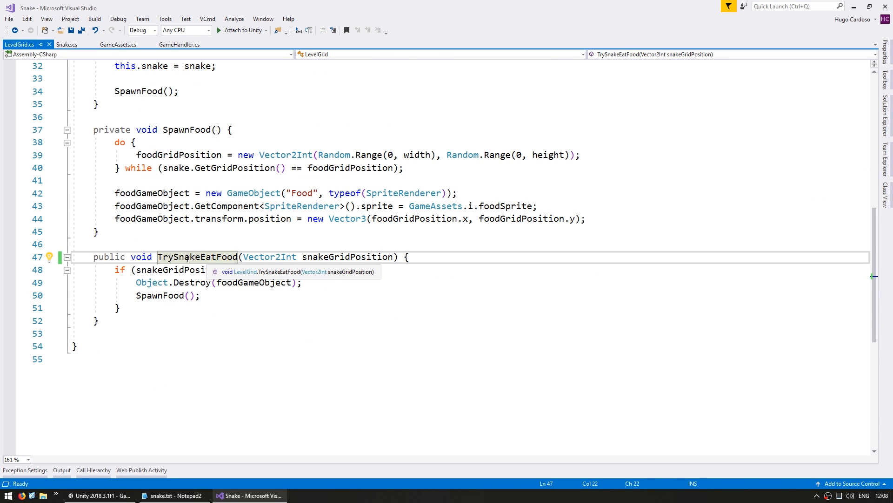
Change TrySnakeEatFood's return type to bool and return true after SpawnFood().
text(b)
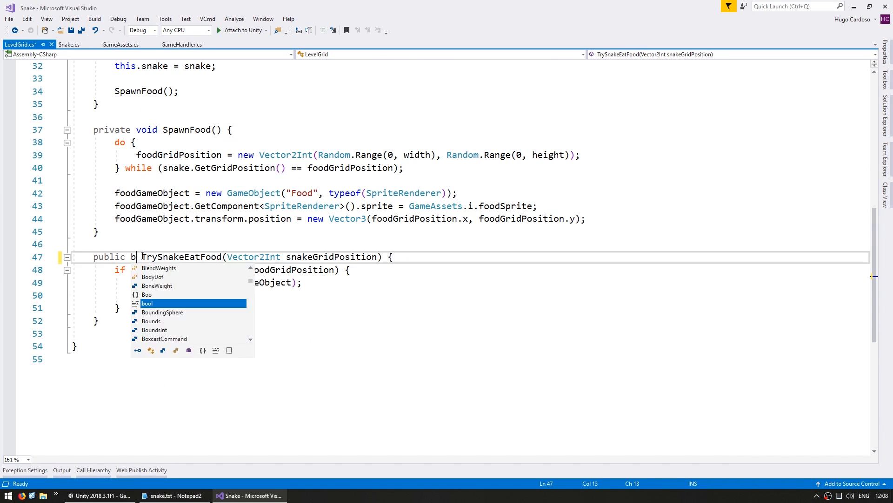
text(ool)
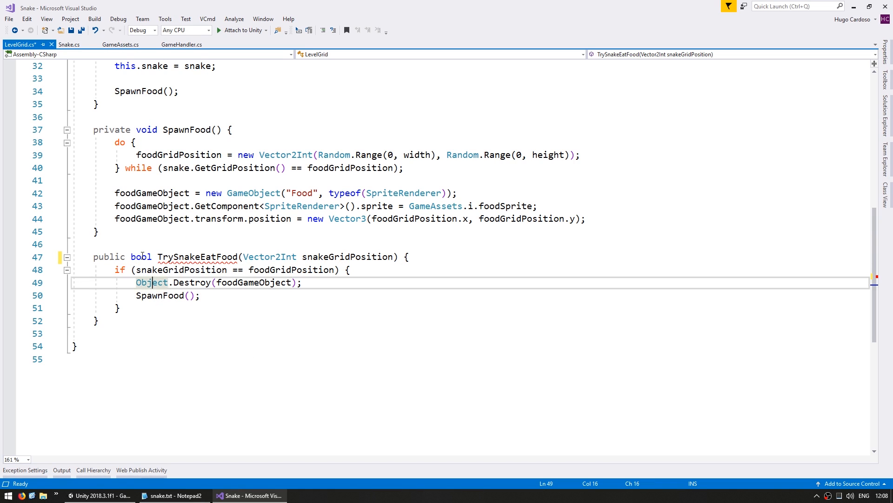
key(Enter)
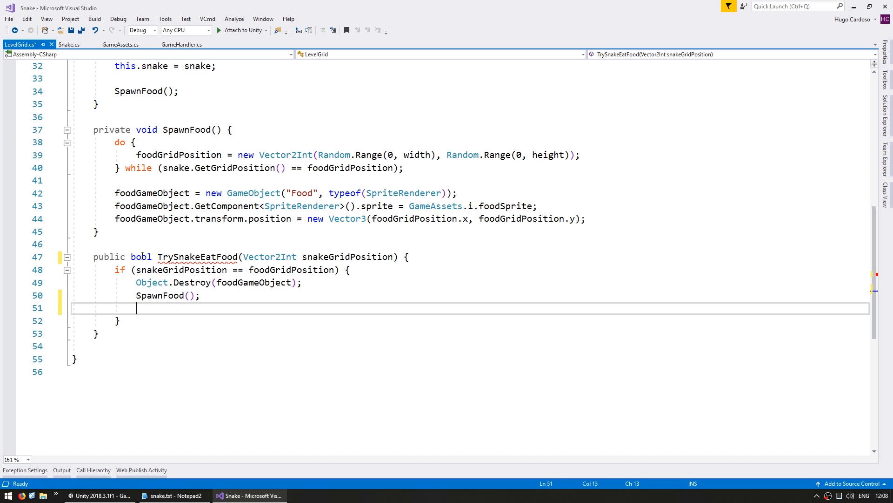
text(return true;)
text(return false;)
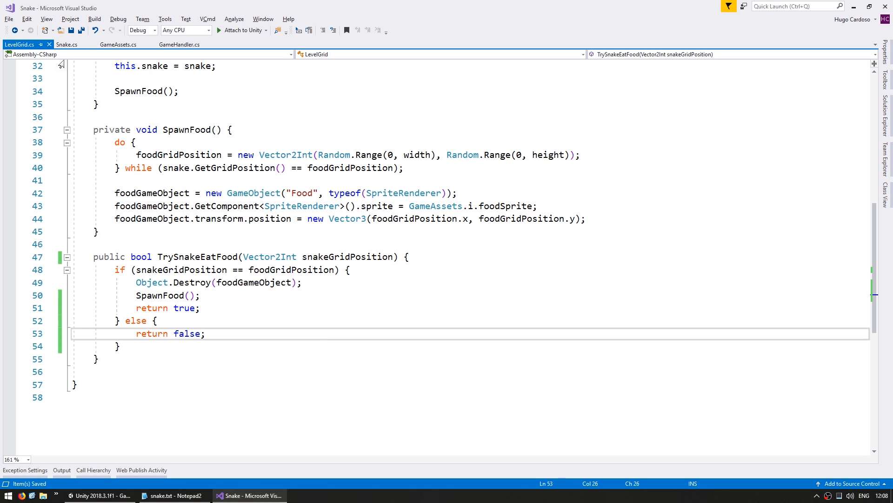
click(67, 44)
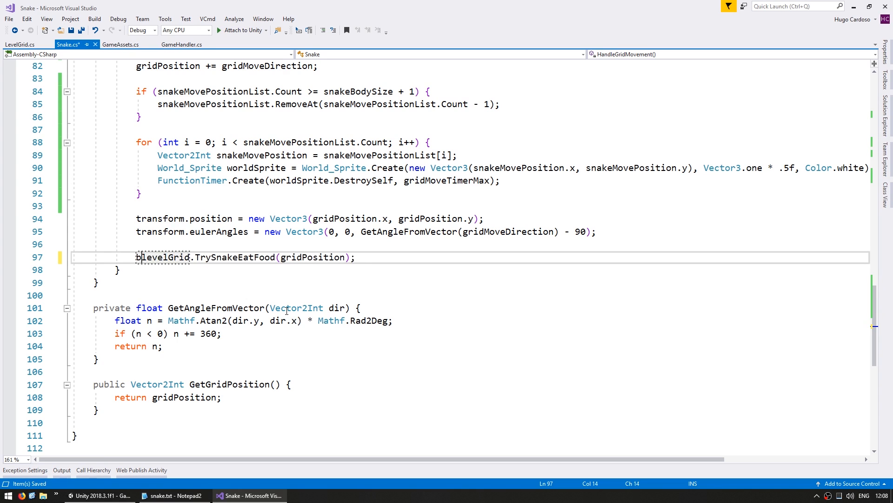
Store the result in bool snakeAteFood and increment snakeBodySize when true.
text(ool snakeAteFood =)
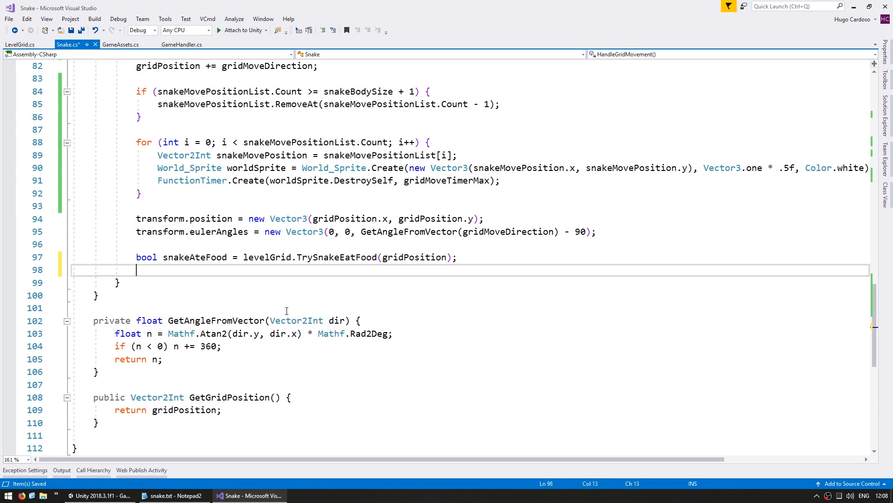
text(if (snakeAteFood) {)
text(// Snake ate food, grow body)
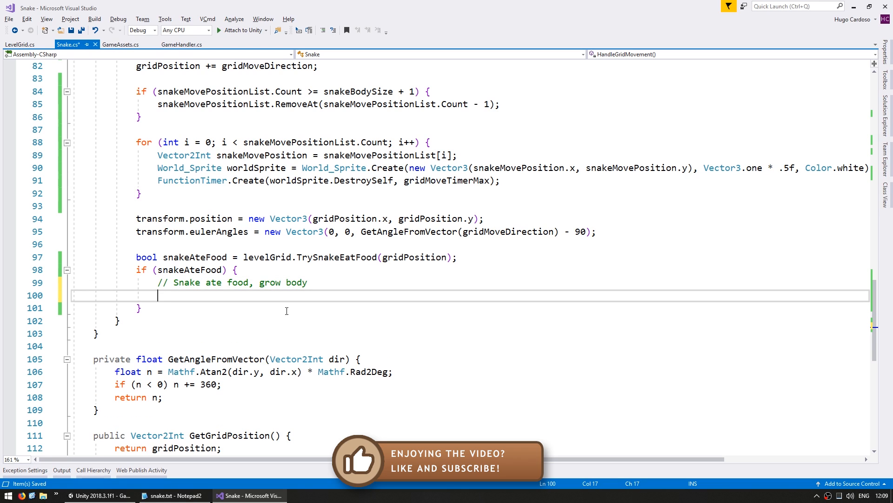
text(snakeBodySize)
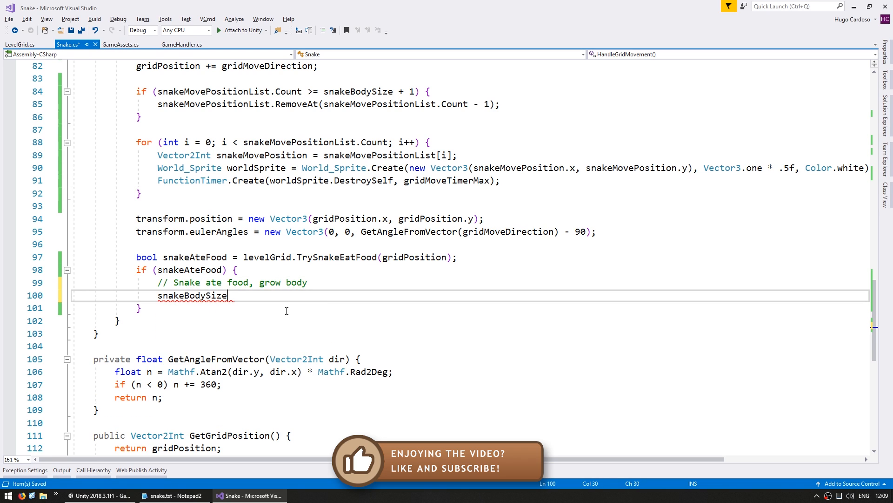
text(++;)
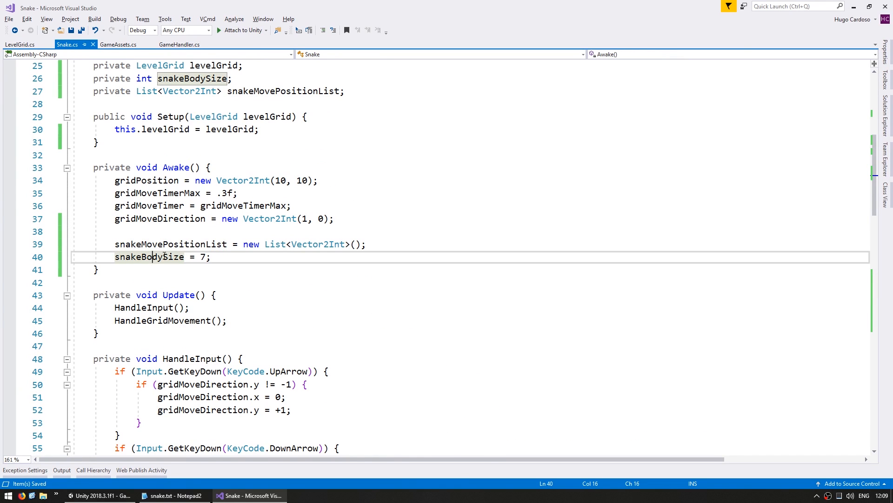
Edit the starting snakeBodySize in Awake, then play-test in Unity and stop.
text(0)
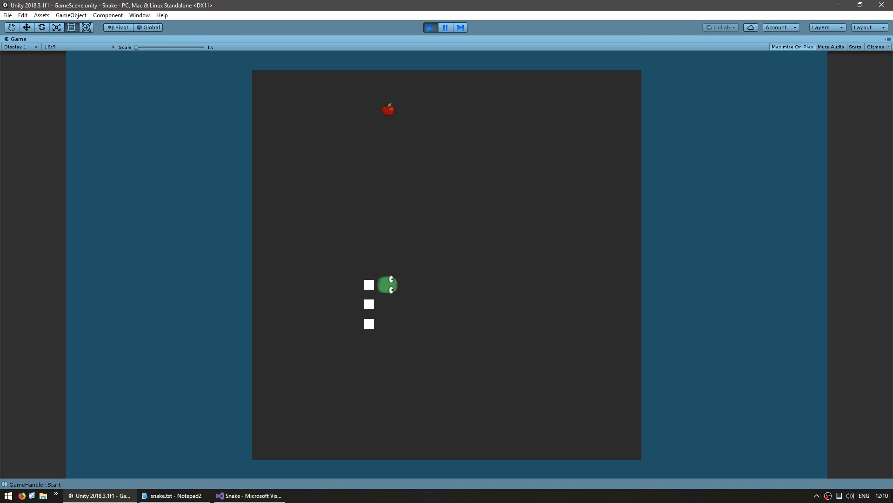
key(Up)
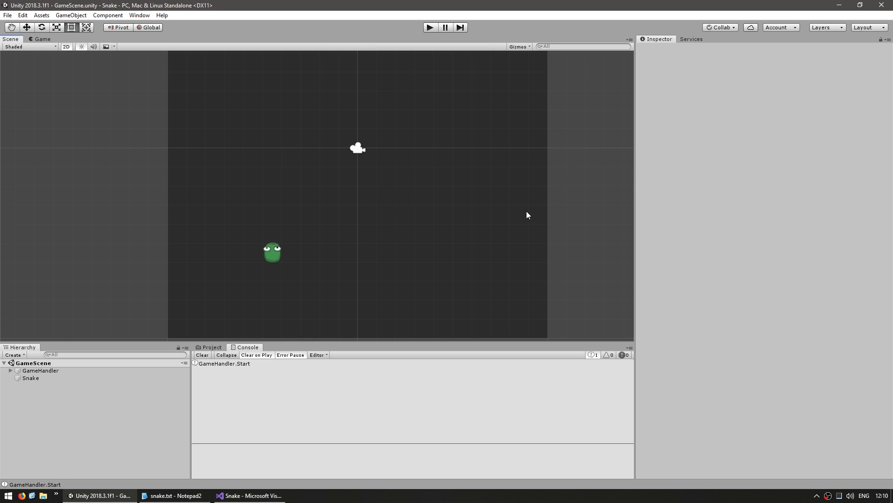
Inspect the snake.GetGridPosition() check in LevelGrid's SpawnFood, then bring up Snake.cs.
click(251, 496)
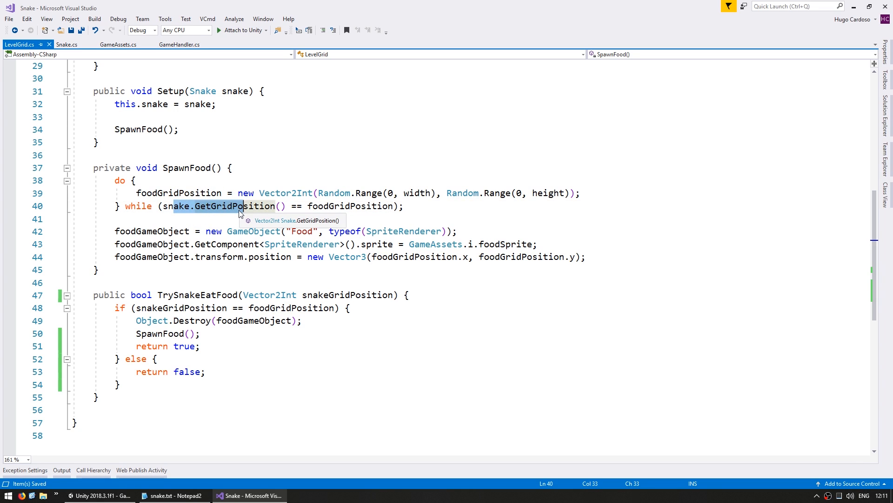
mouse_move(290, 222)
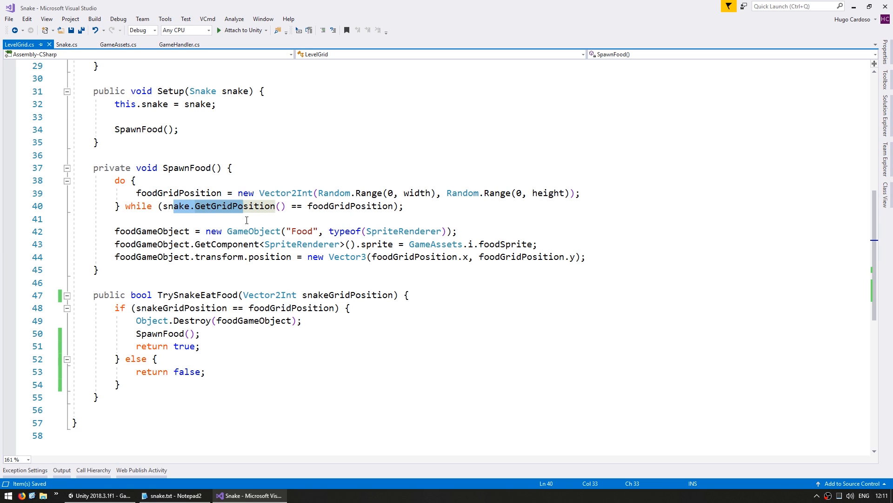
click(66, 45)
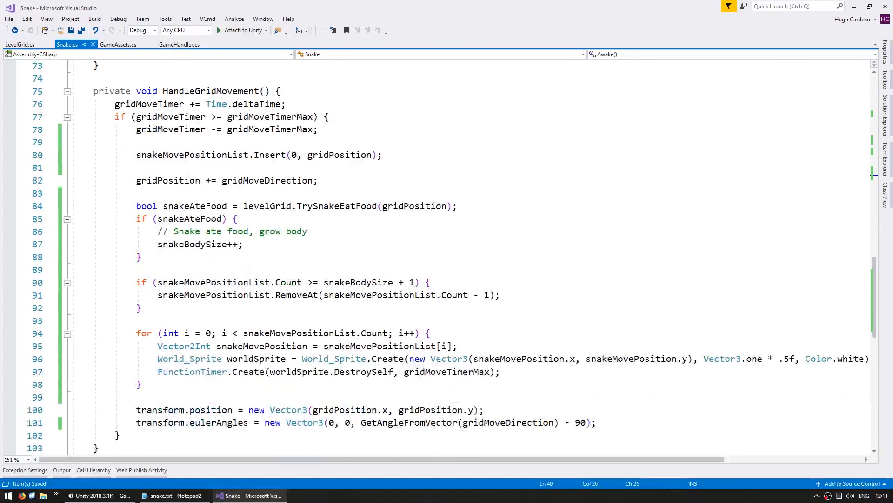
Add GetFullSnakeGridPositionList to Snake.cs, returning gridPosition plus snakeMovePositionList.
scroll(down, 3)
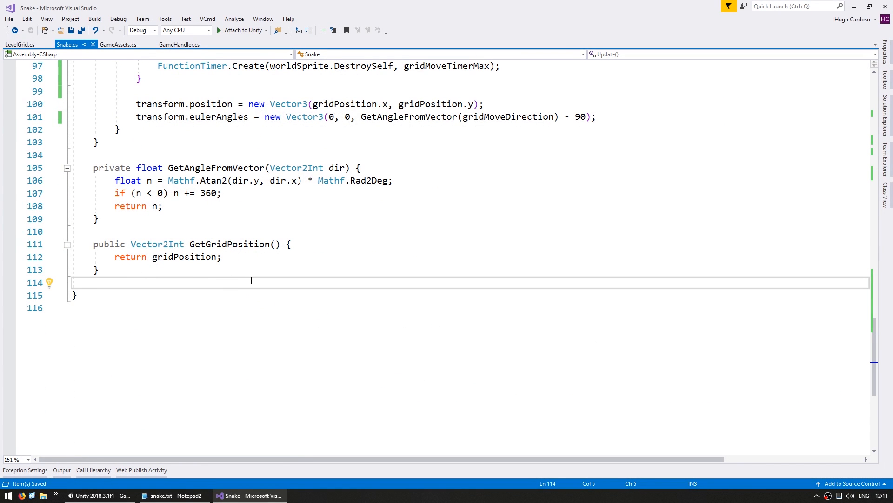
text(p)
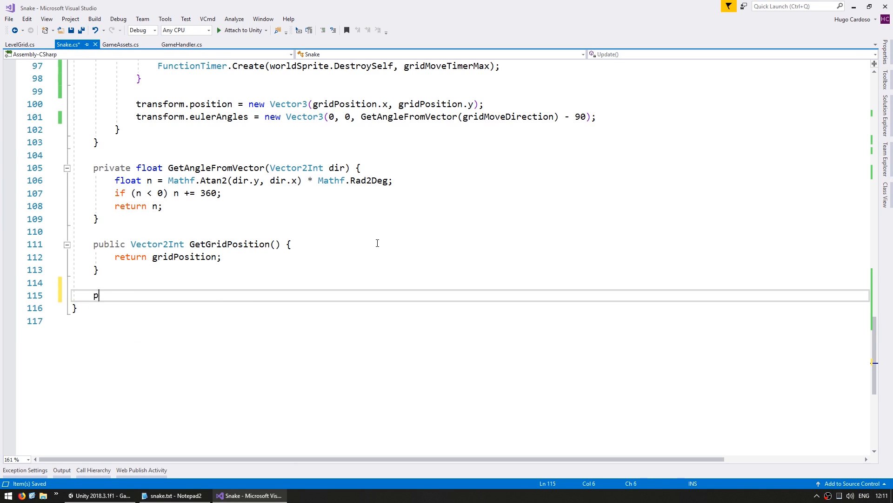
text(ublic List<Vector2Int> GetFullSnakeGridPositionList() {)
text(List<Vector2Int> gridPosit)
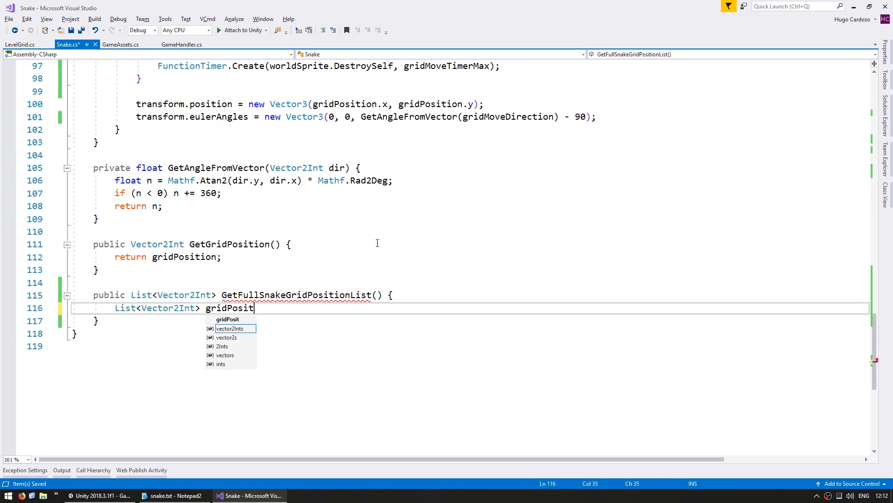
text(ionList = new List<Vector2Int>() { gridPosition };)
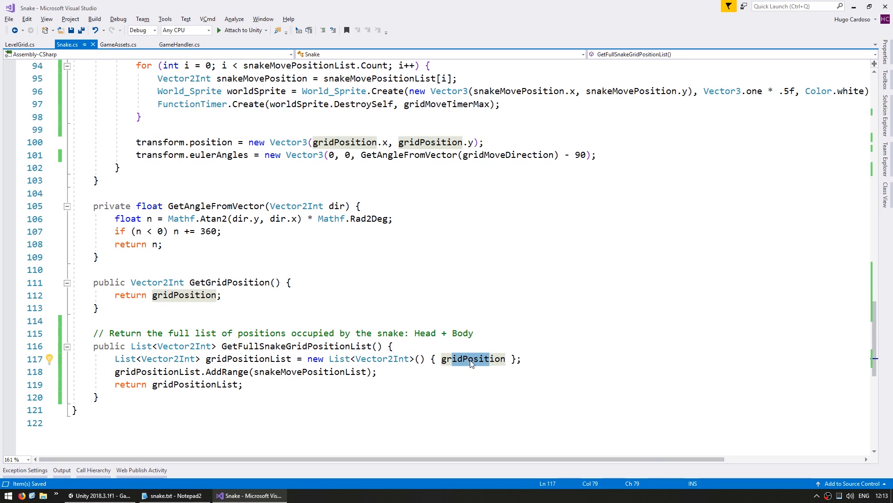
mouse_move(473, 359)
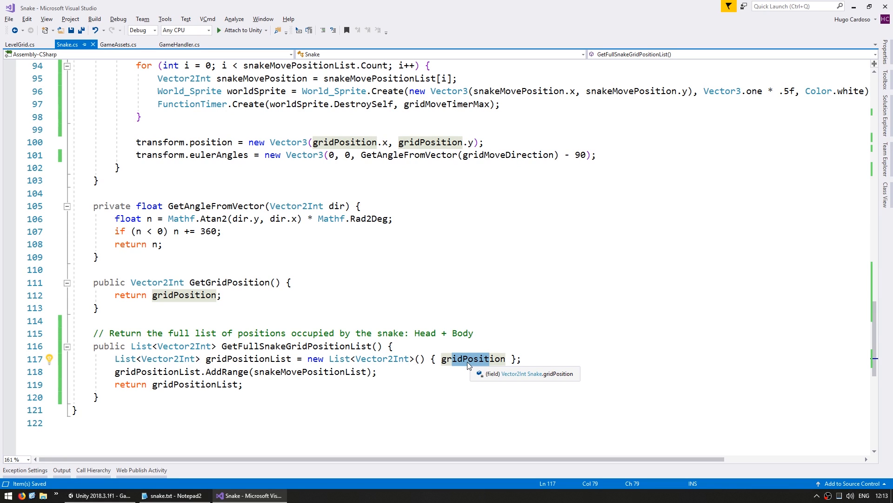
click(293, 371)
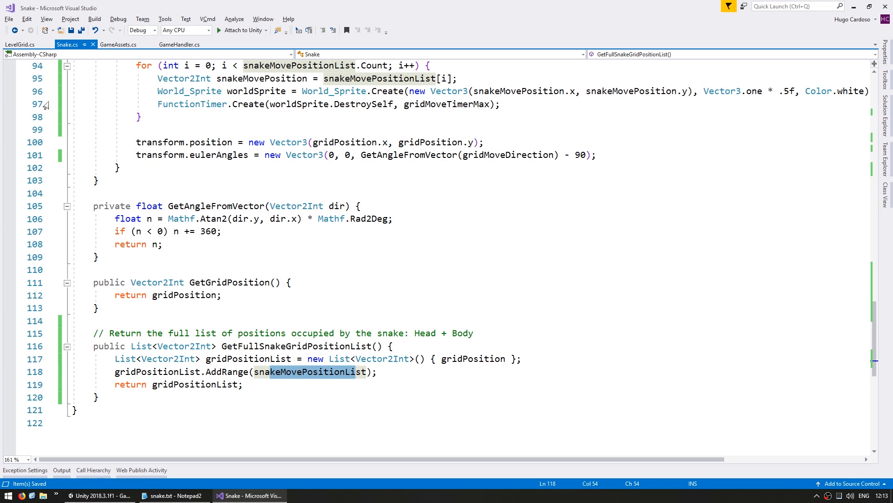
Edit the SpawnFood while condition in LevelGrid.cs, then run the game in Unity.
click(19, 44)
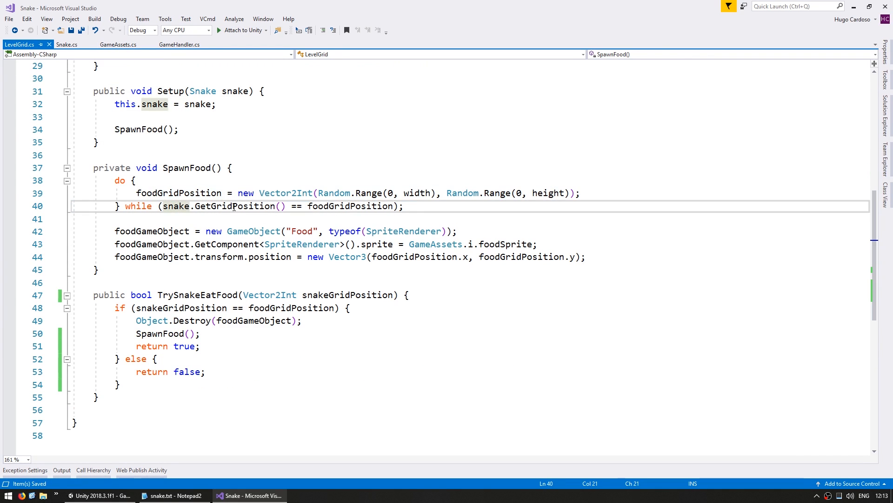
text(sn)
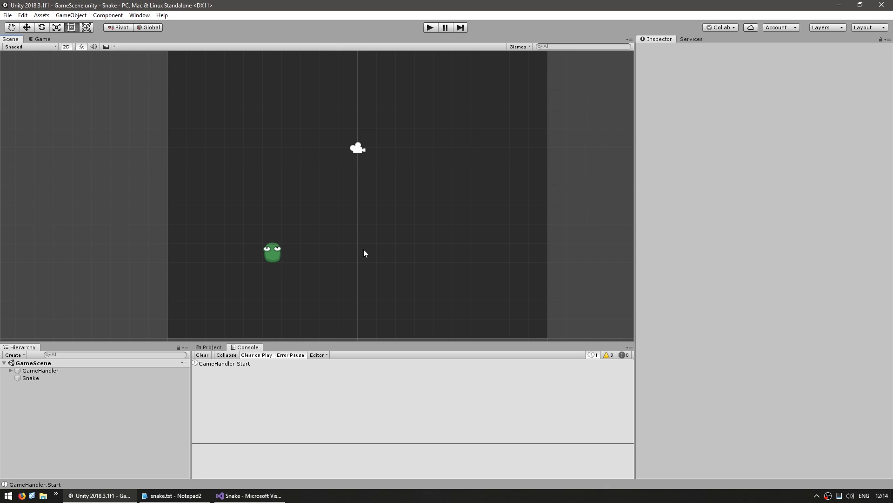
click(430, 27)
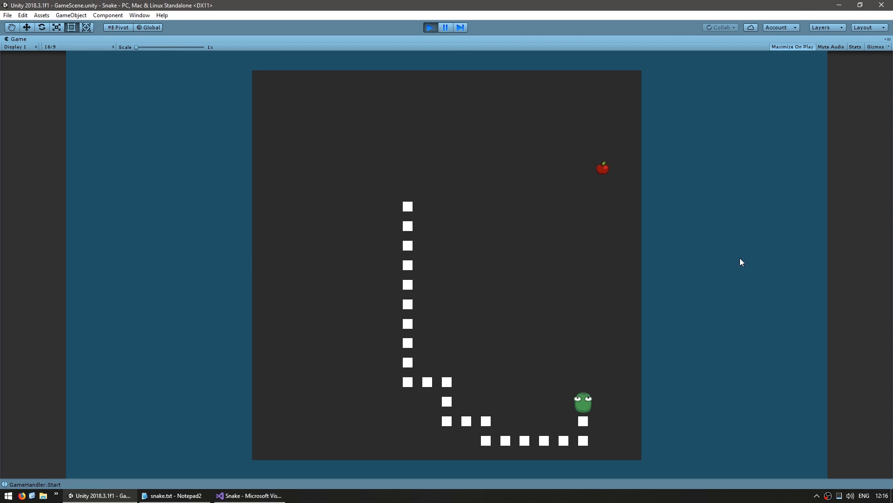